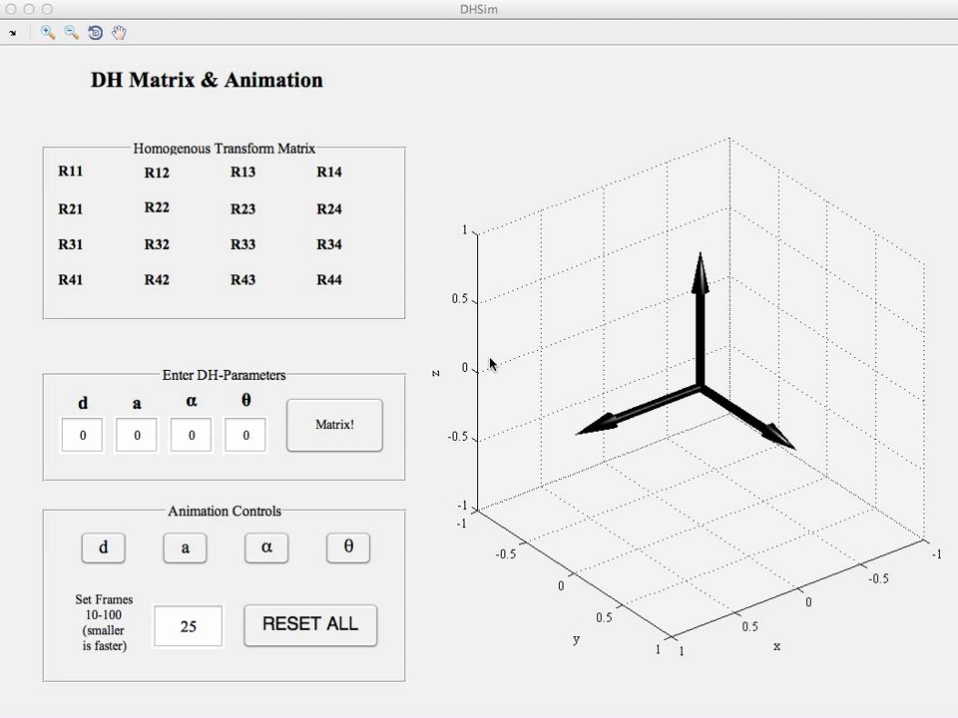
mouse_move(478, 157)
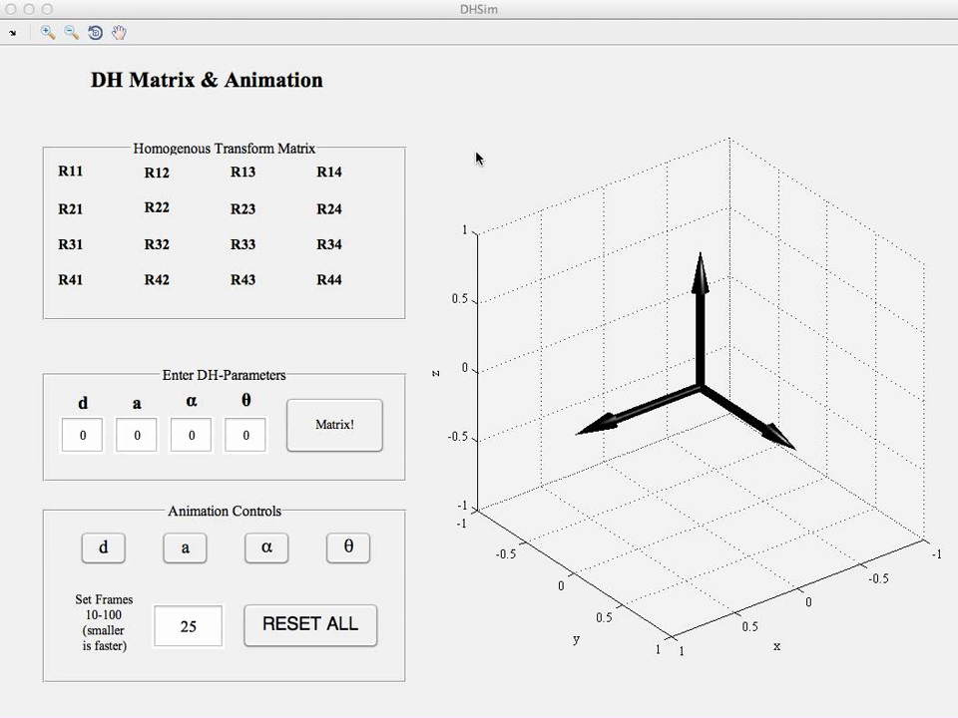
- Enter d=2, a=-3, α=35, θ=-45 and compute the homogeneous transform matrix with Matrix!
left_click(81, 434)
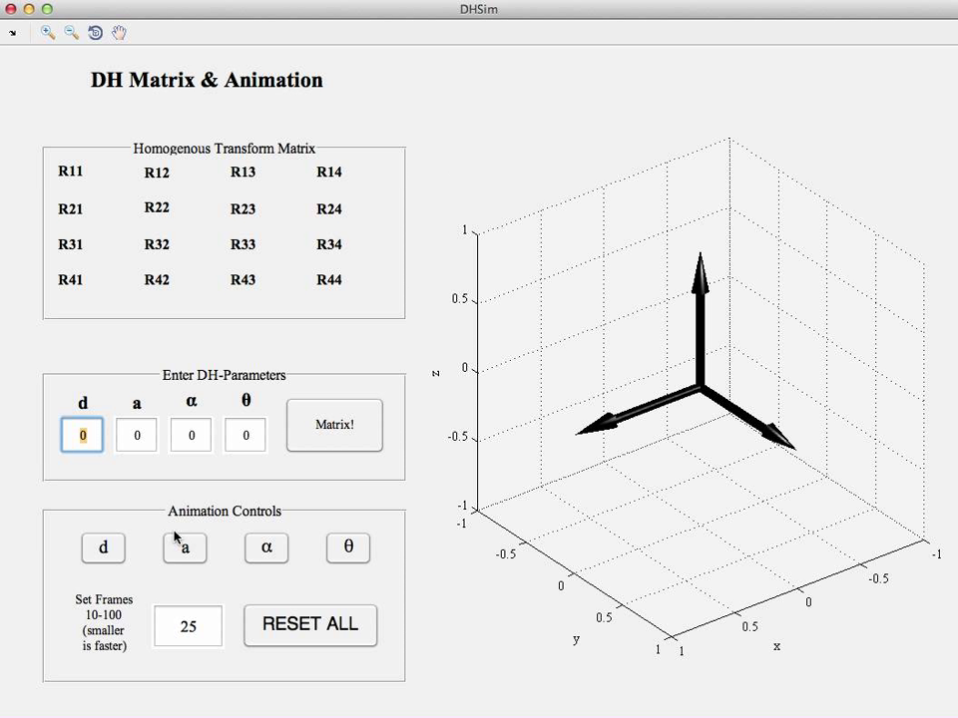
type("2")
left_click(190, 435)
type("35")
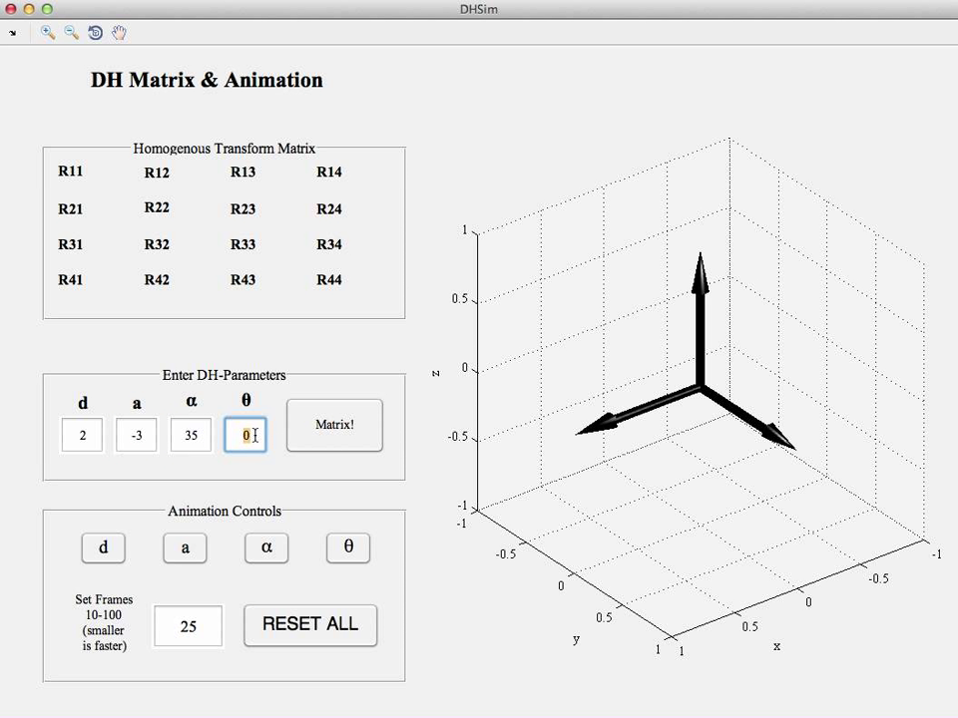
type("-45")
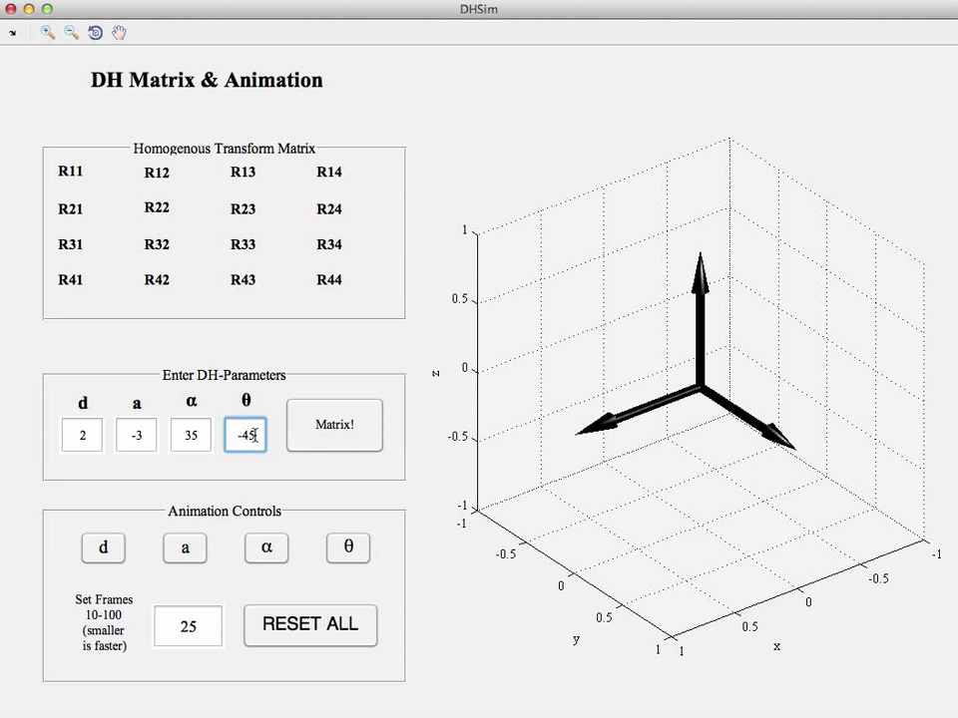
left_click(334, 425)
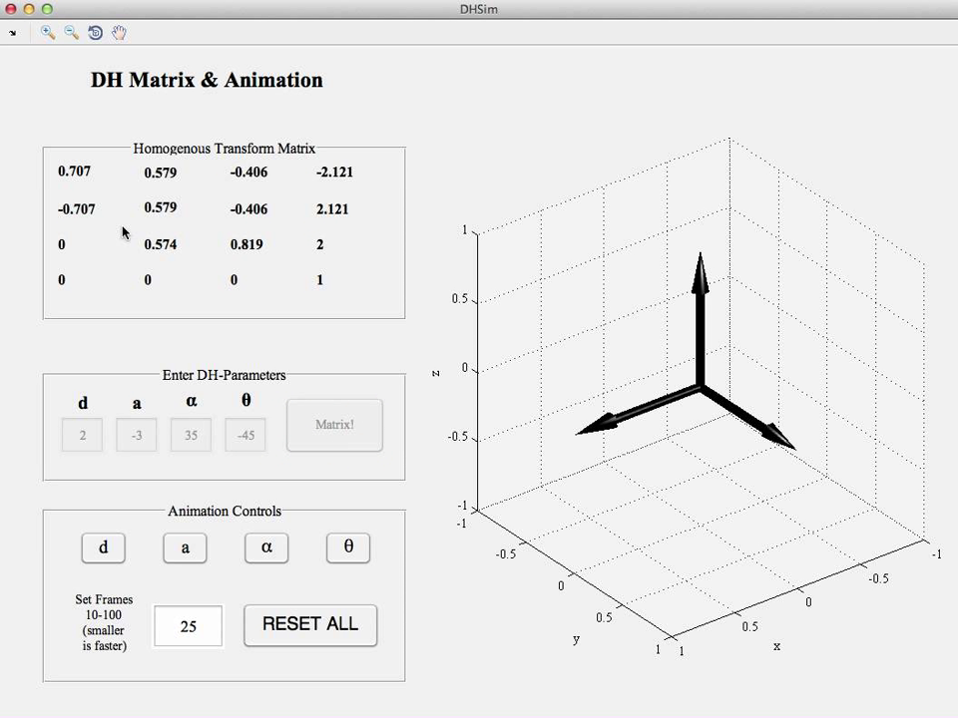
- Play the d, a, α and θ animation steps to move the frame away from the origin
left_click(104, 549)
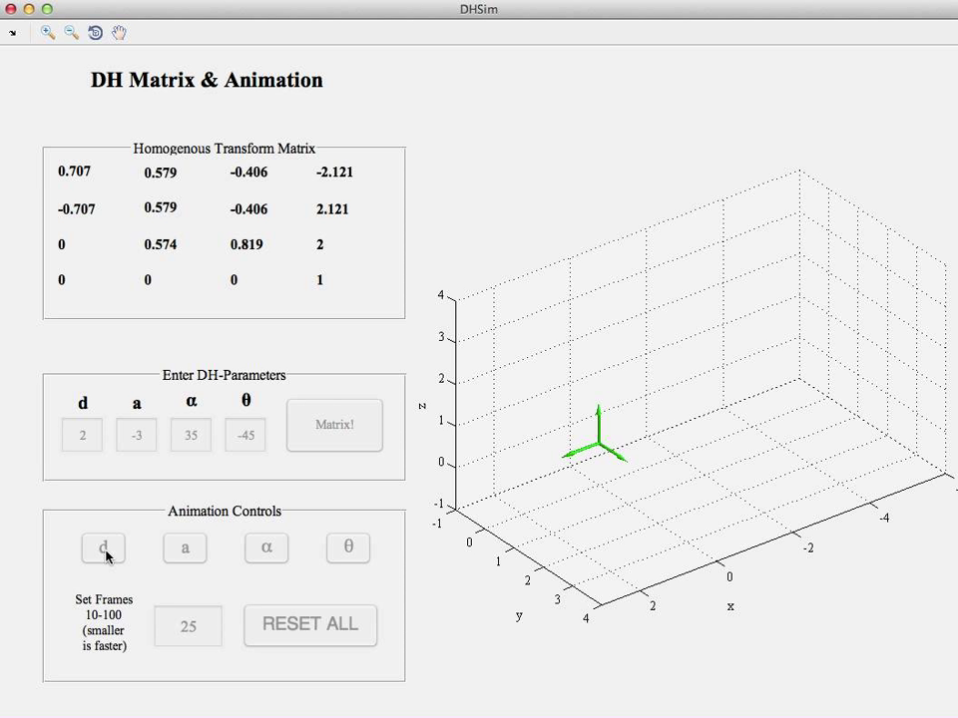
left_click(104, 549)
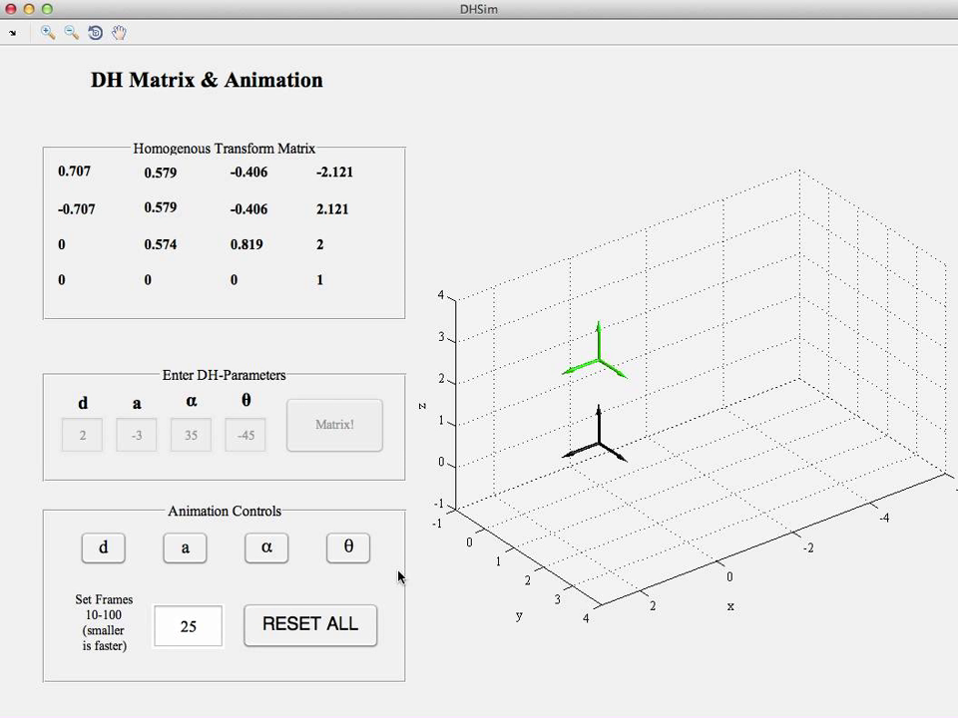
left_click(348, 548)
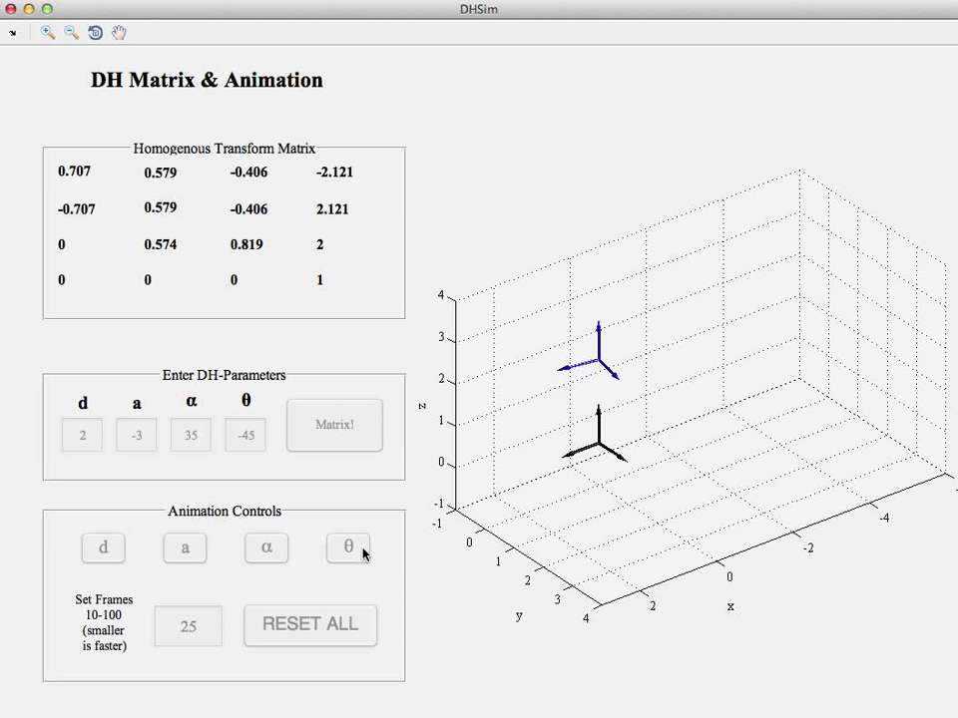
left_click(266, 548)
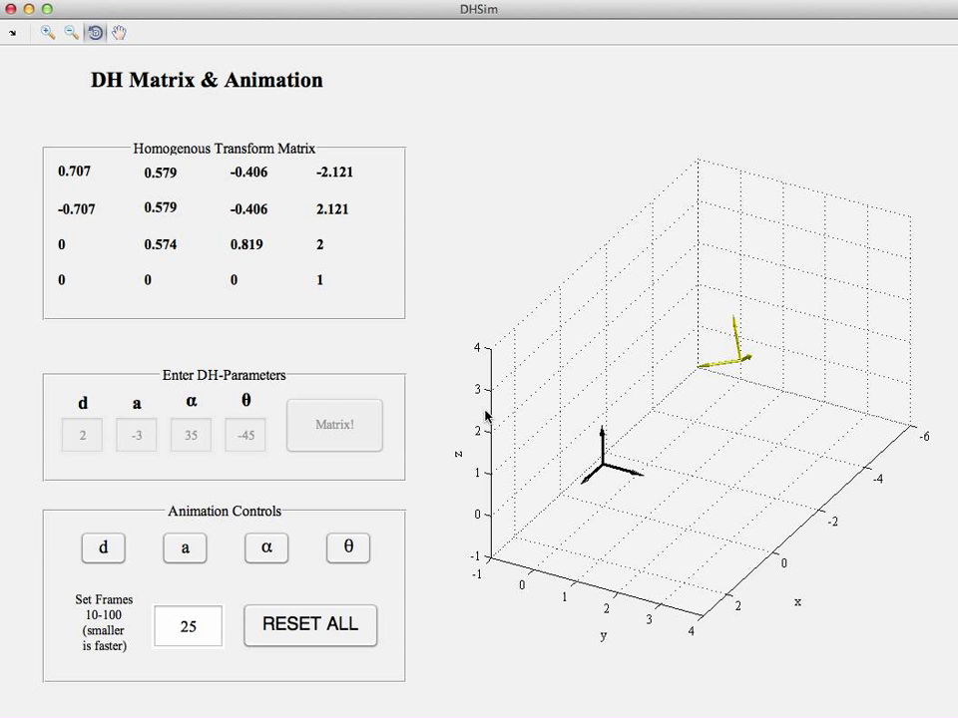
- Reset all DH parameters to zero, restoring the identity matrix and default frame
left_click(310, 626)
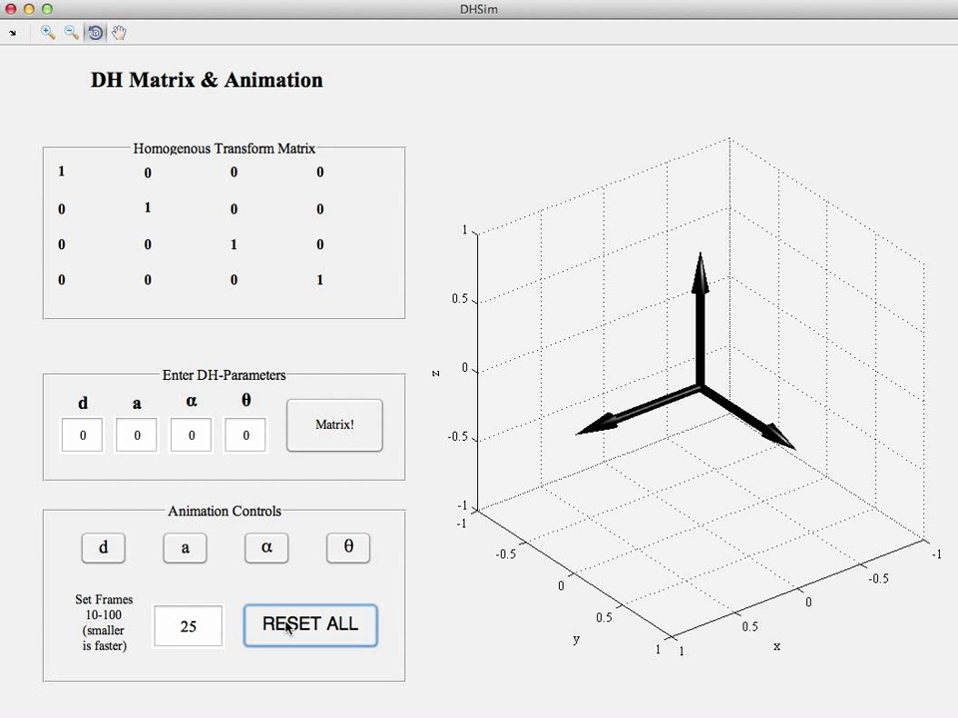